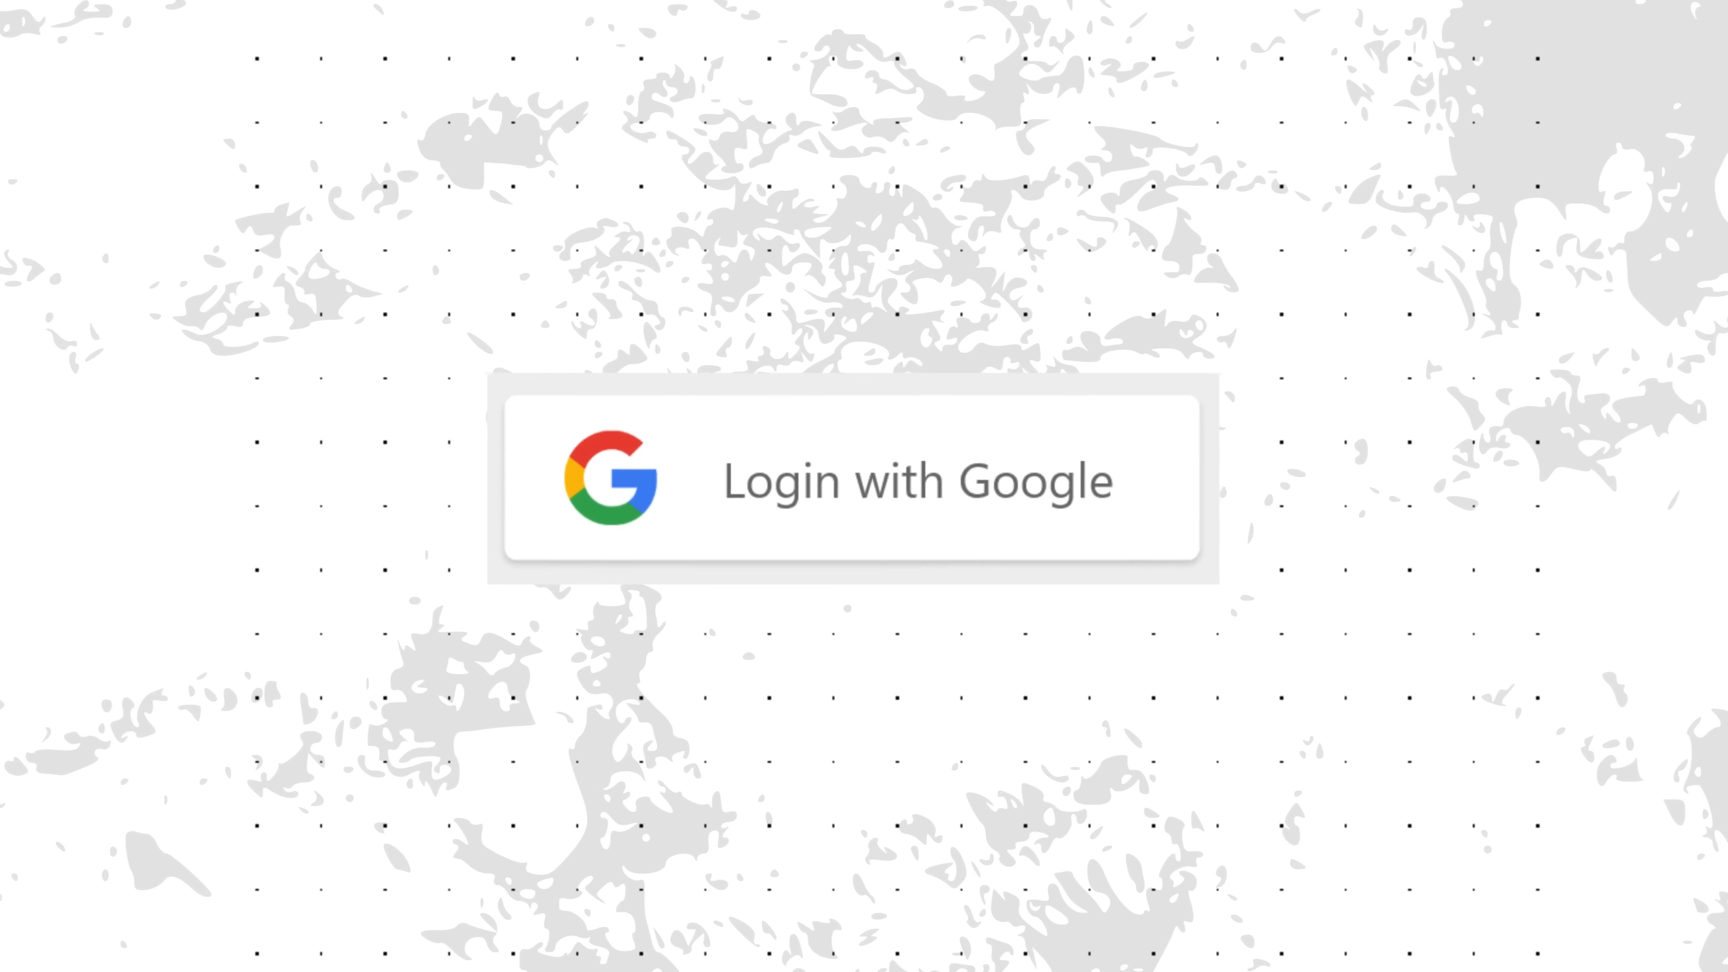
left_click(845, 481)
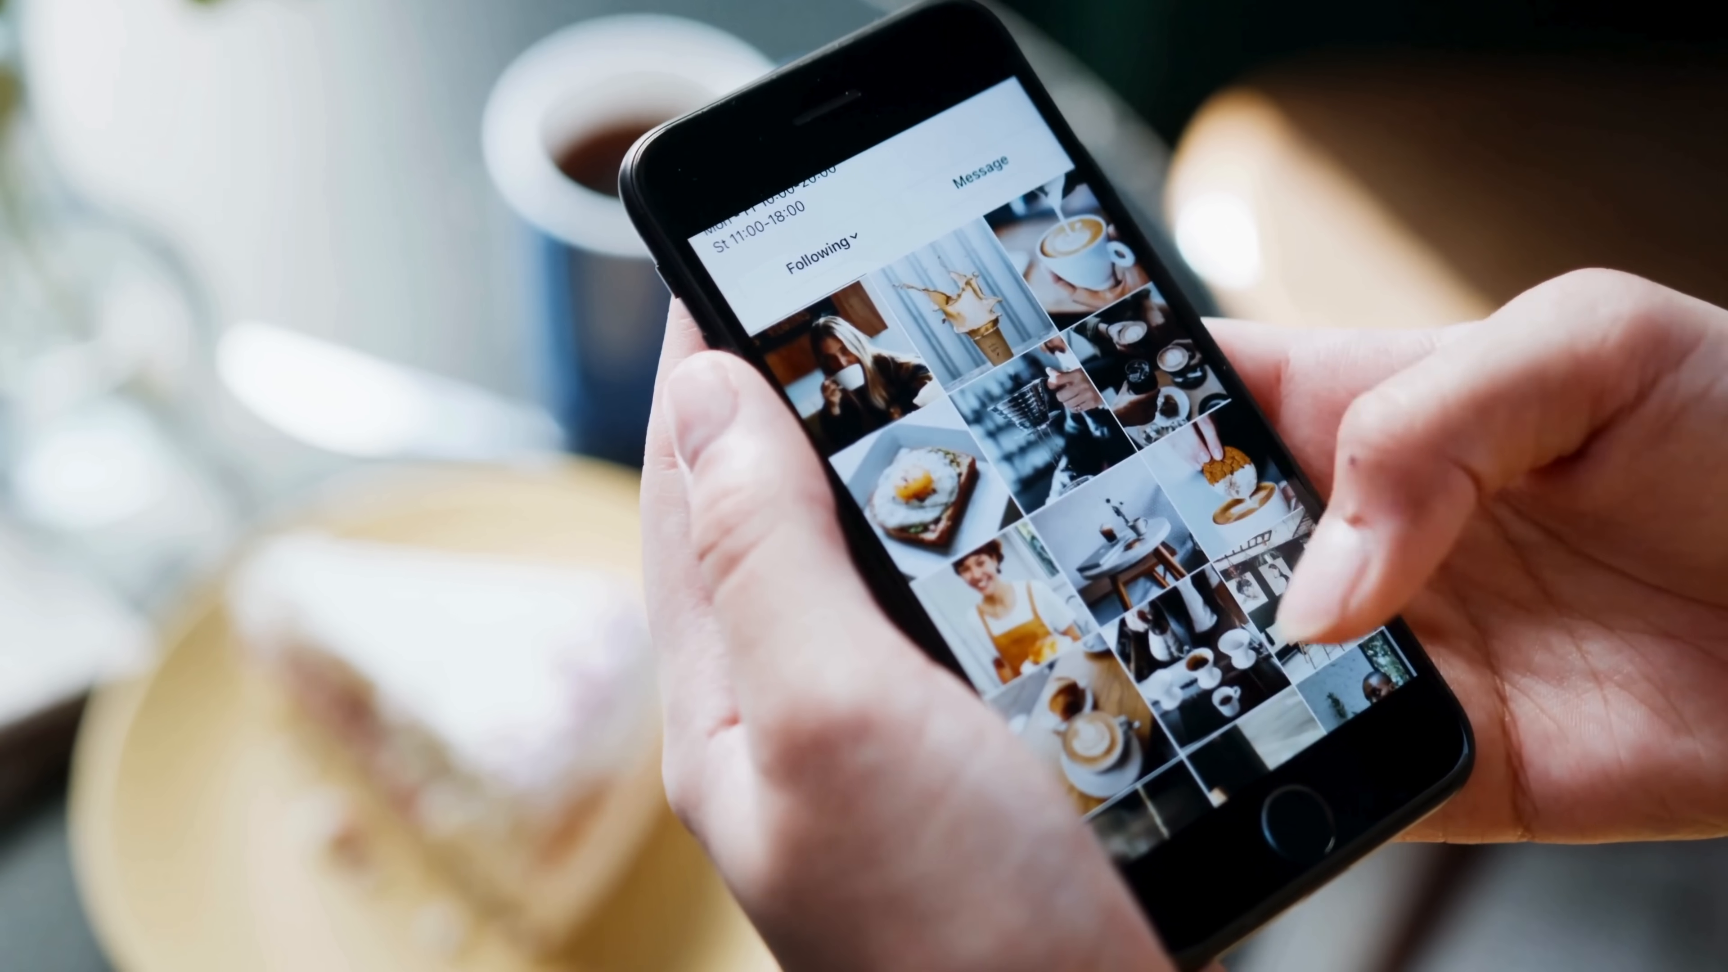
scroll("down", 3)
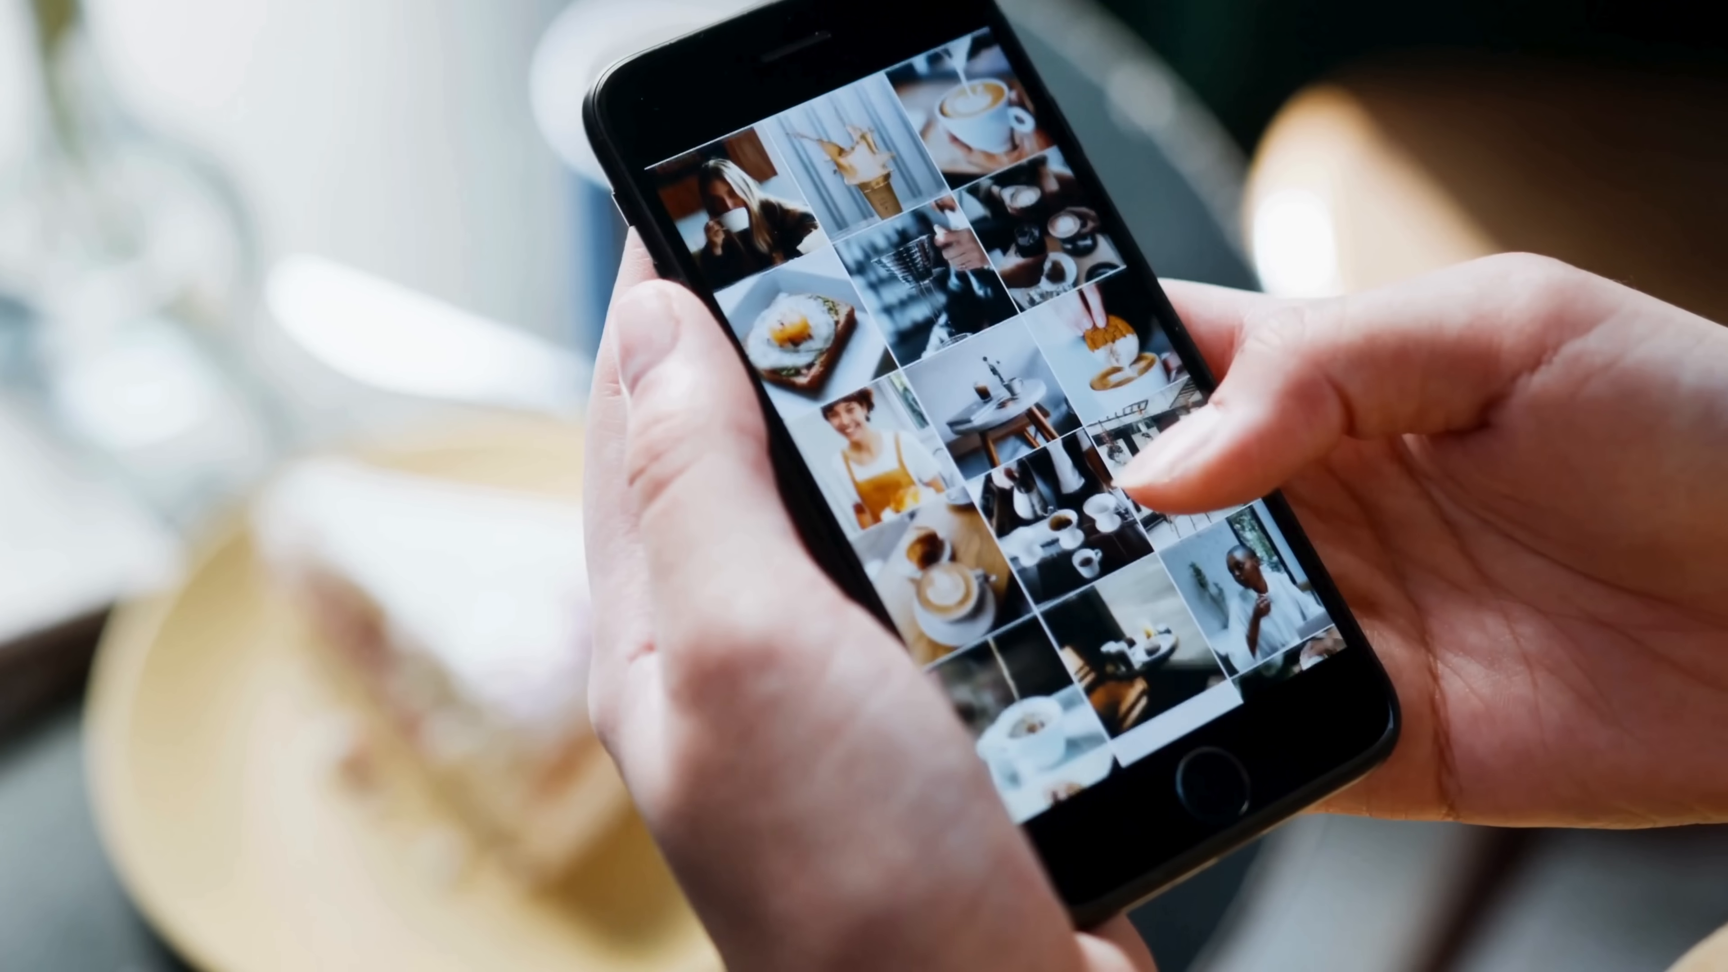